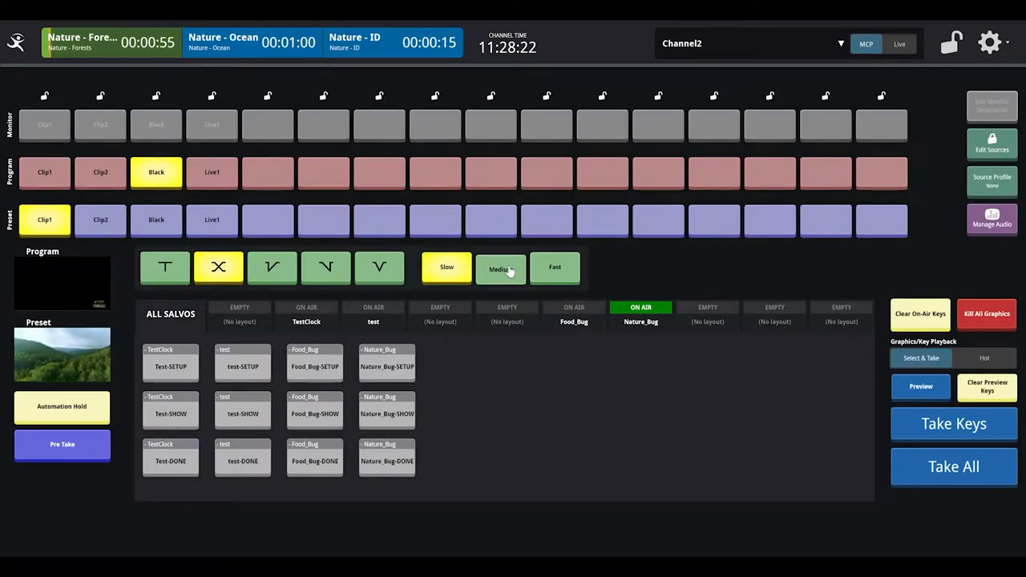
# Set the master control transition rate to Medium
pyautogui.click(501, 267)
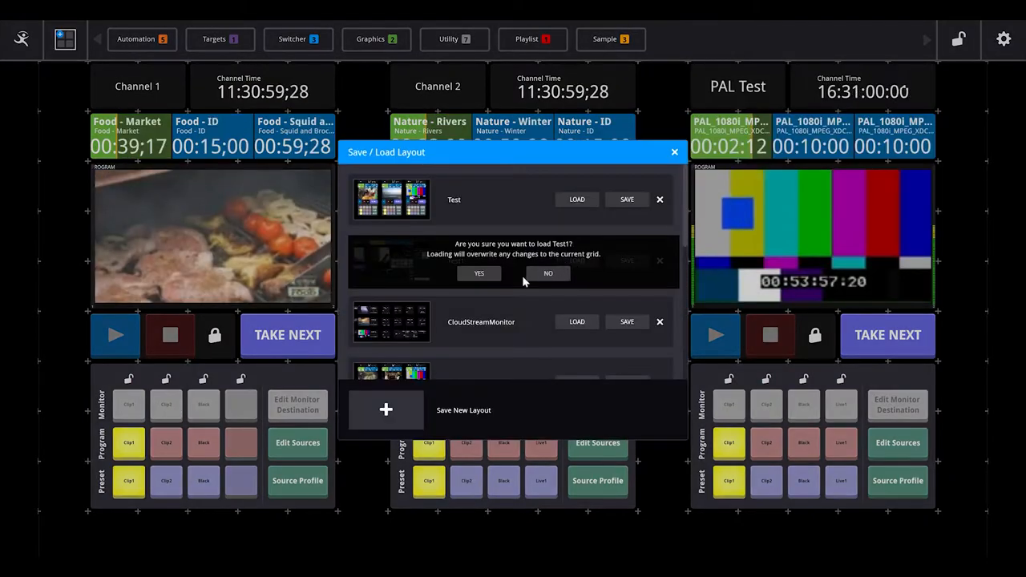
# Confirm loading Test1, close the Save/Load Layout window, and select the Nature_Bug layer
pyautogui.click(478, 273)
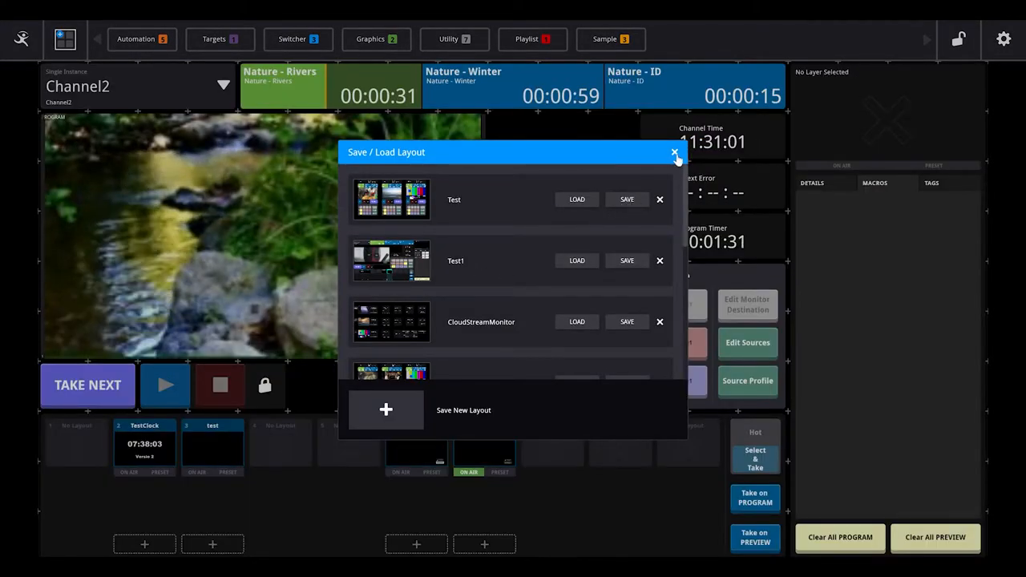
pyautogui.click(674, 152)
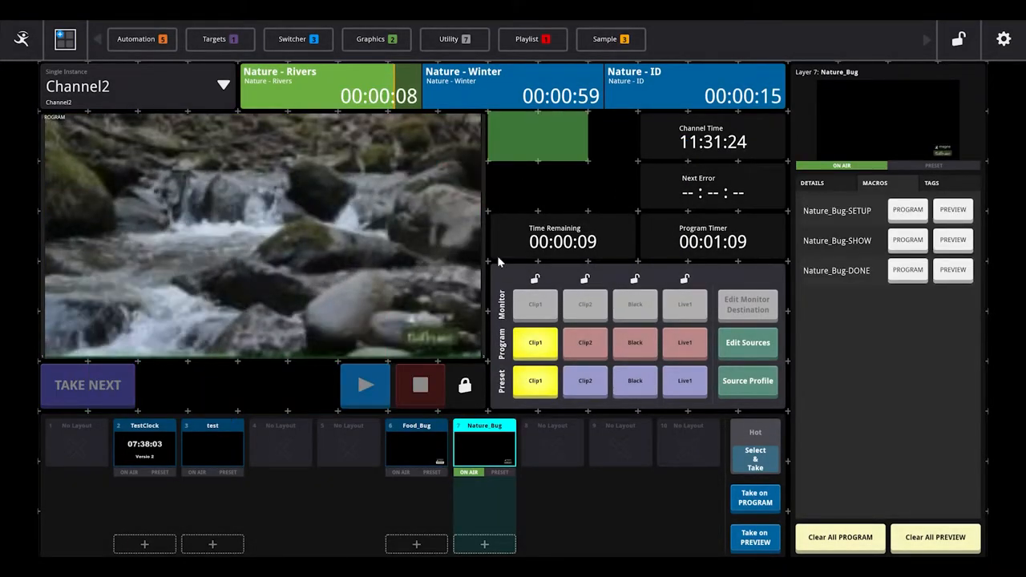
pyautogui.click(87, 384)
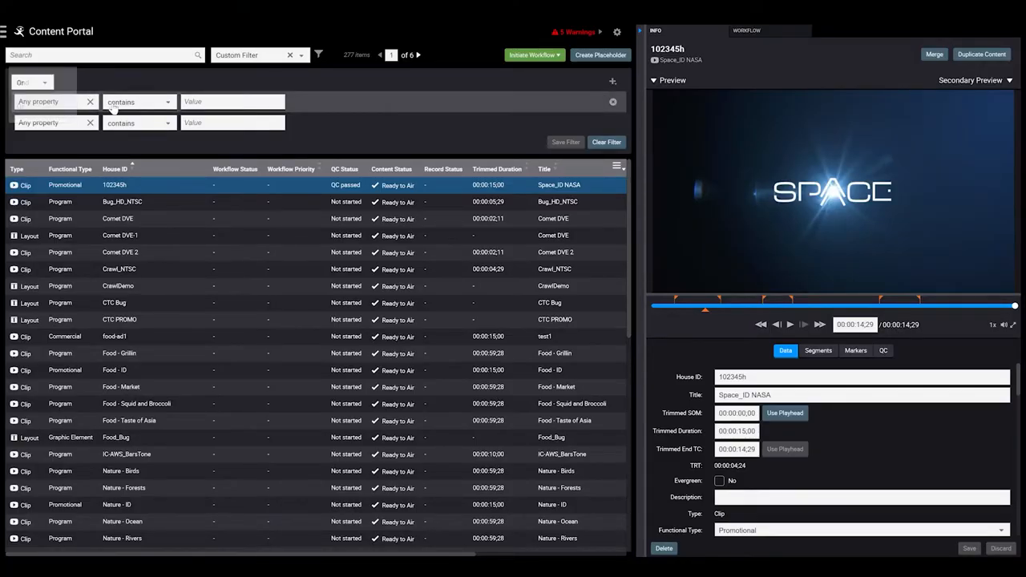
# Filter content by Ready to Air status and list QC Status values
pyautogui.click(52, 100)
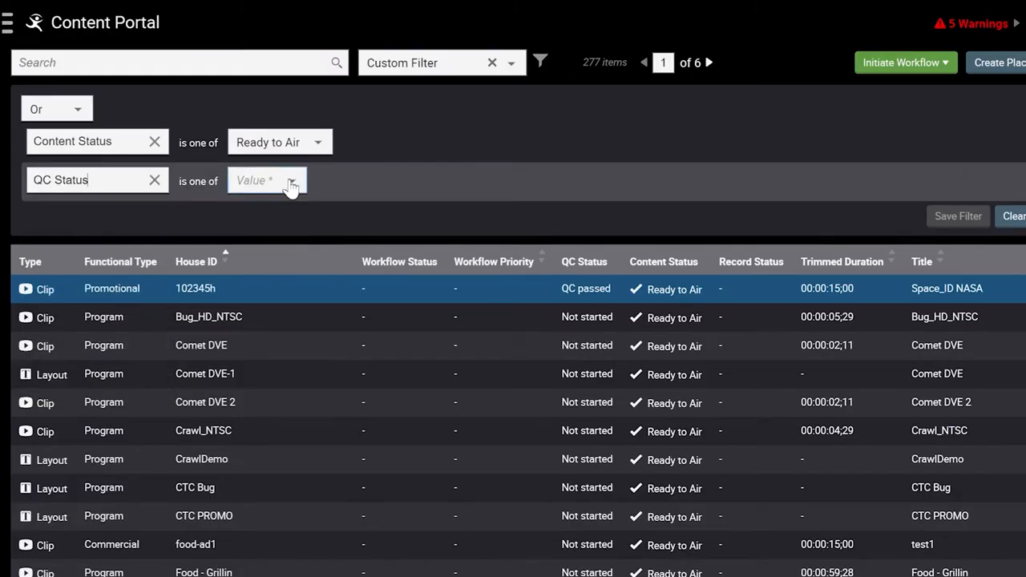
pyautogui.click(266, 180)
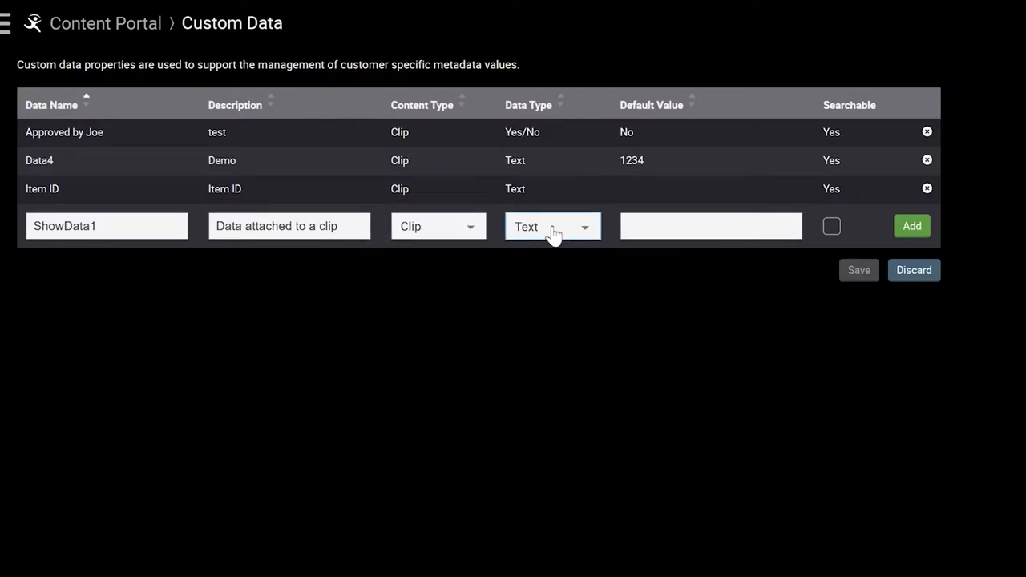
# Select the Space_ID NASA clip and work its Info panel preview timeline
pyautogui.click(552, 226)
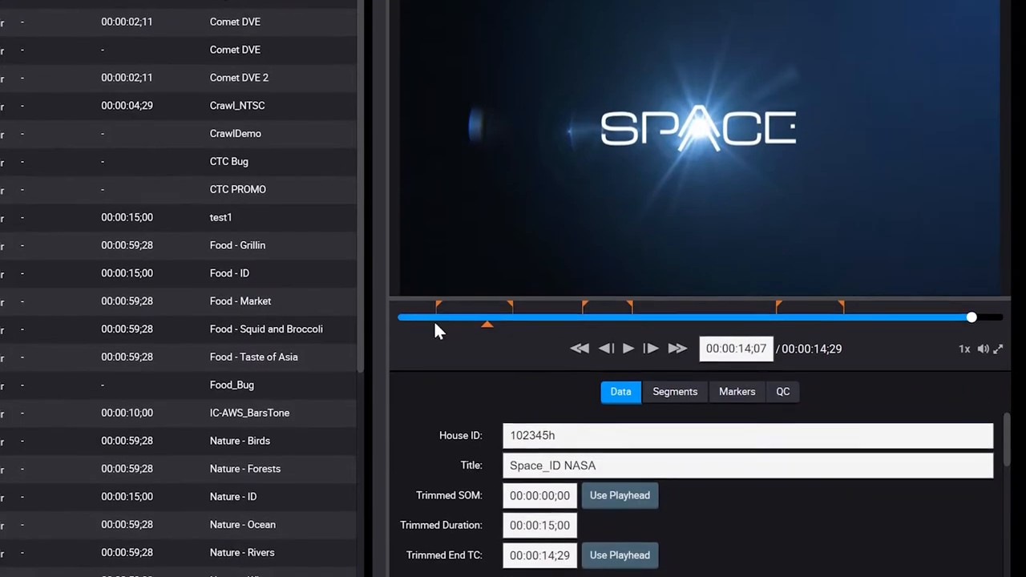
pyautogui.click(674, 391)
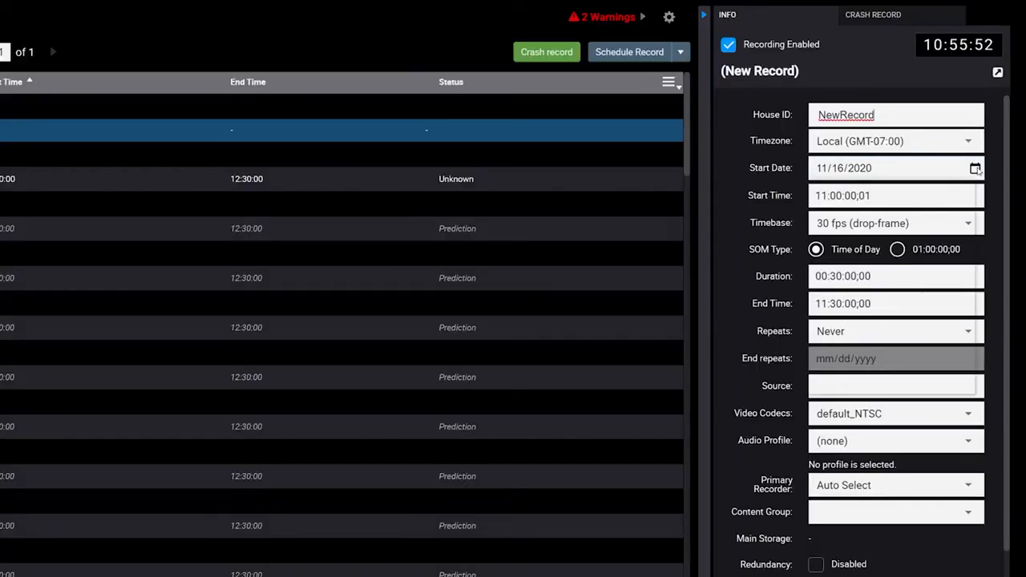
# Discard the new record, start a crash record, and scroll its source list
pyautogui.click(976, 167)
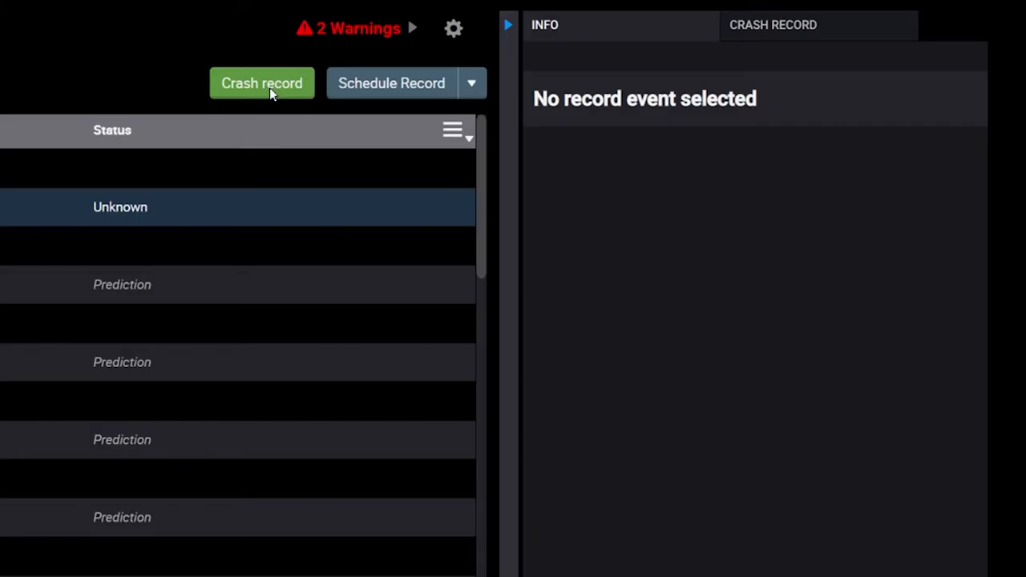
pyautogui.click(262, 82)
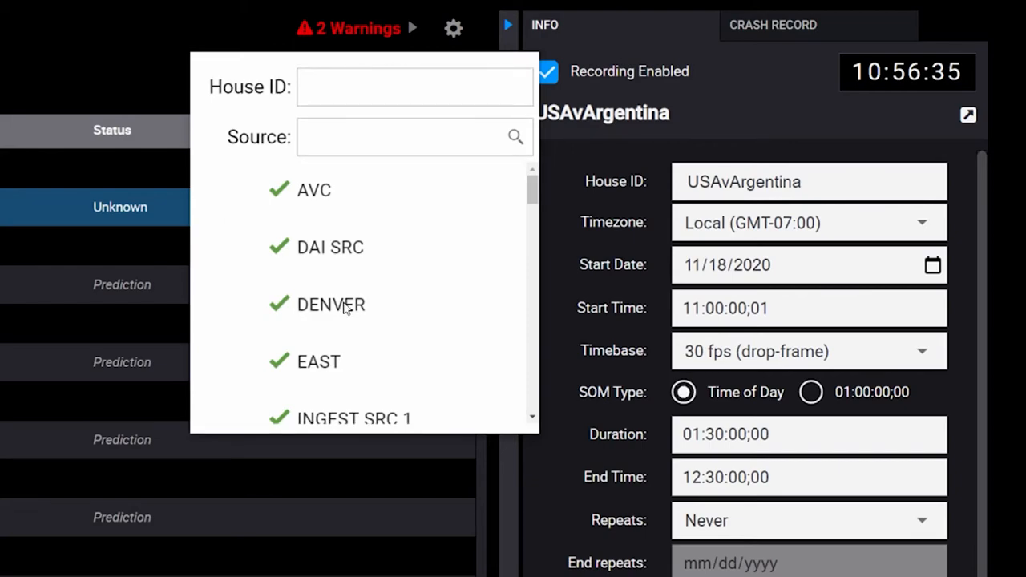
pyautogui.scroll(-3)
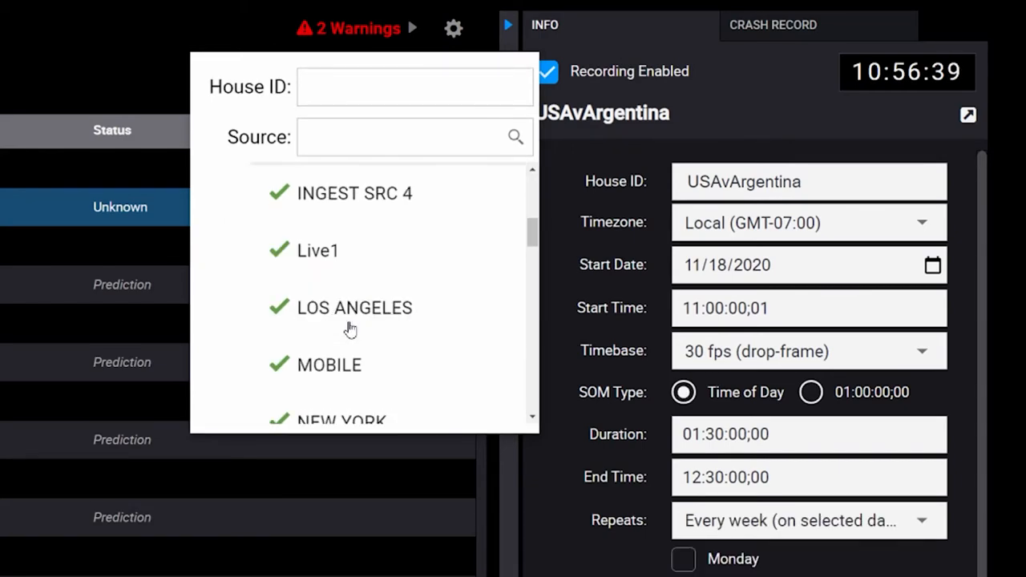